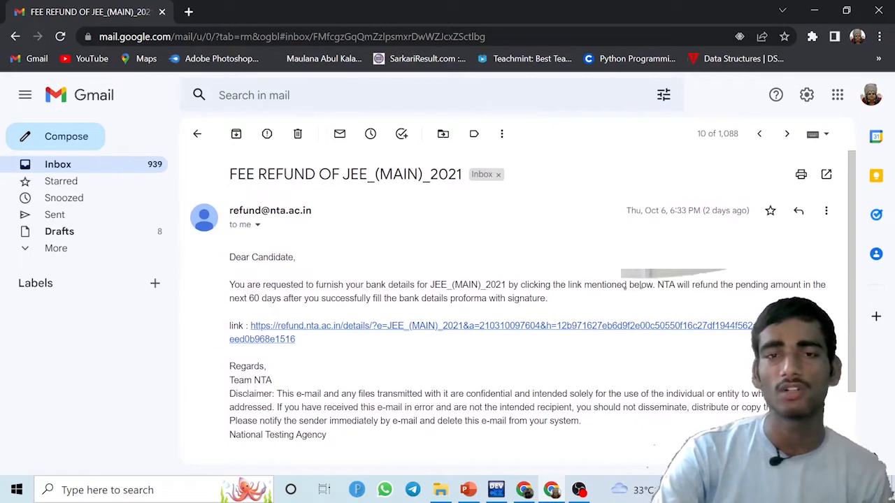
mouse_move(509, 197)
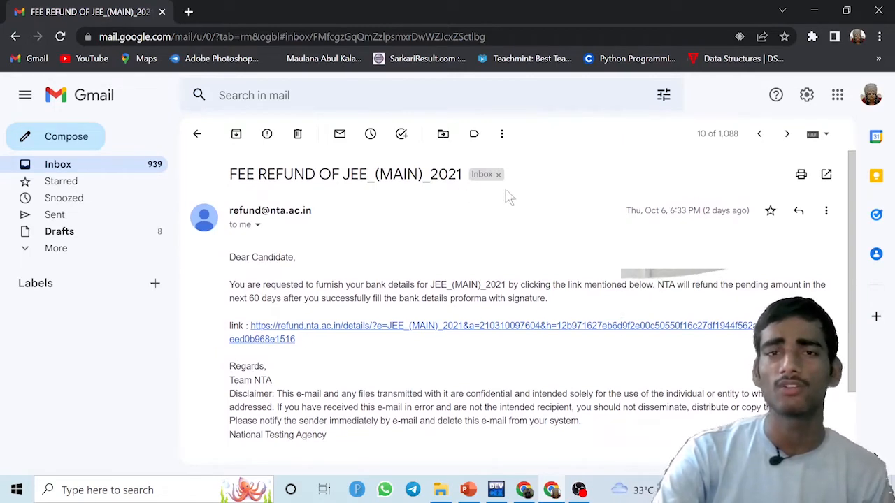
mouse_move(445, 222)
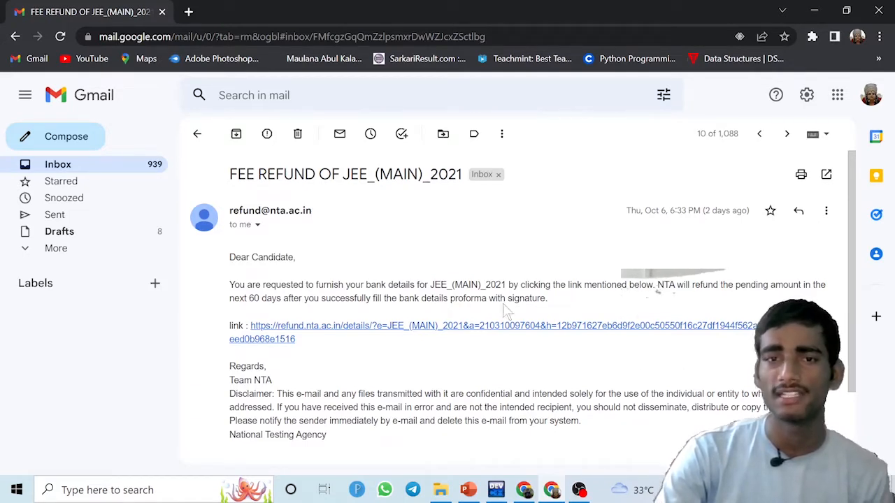
mouse_move(509, 307)
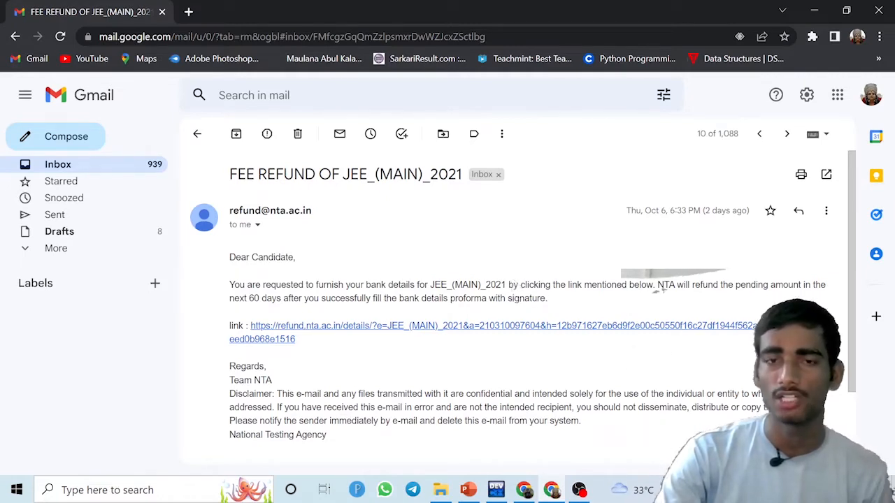
mouse_move(663, 302)
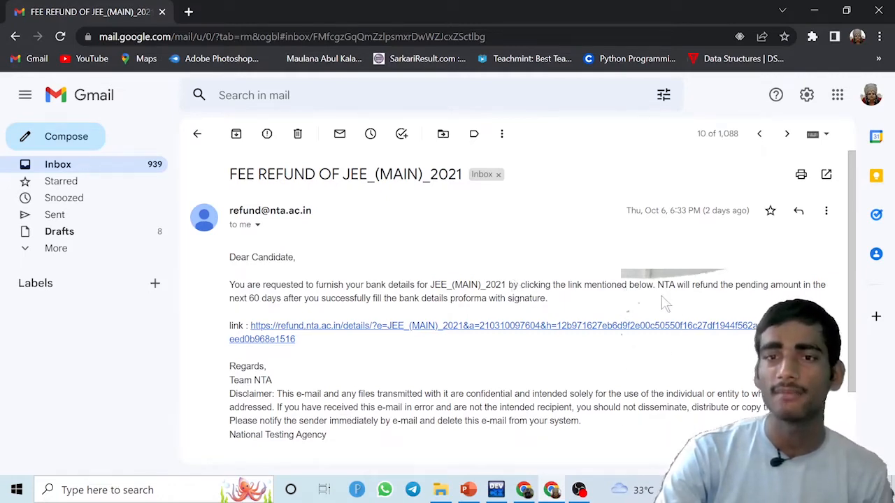
mouse_move(814, 296)
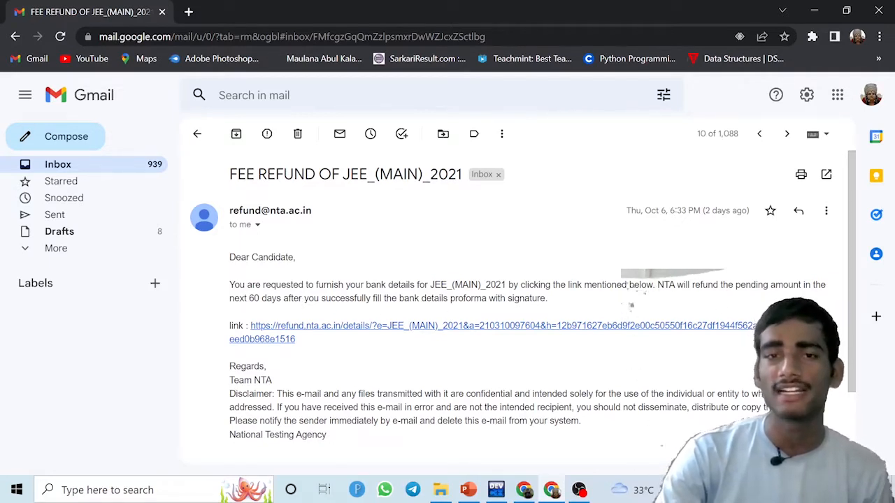
mouse_move(820, 193)
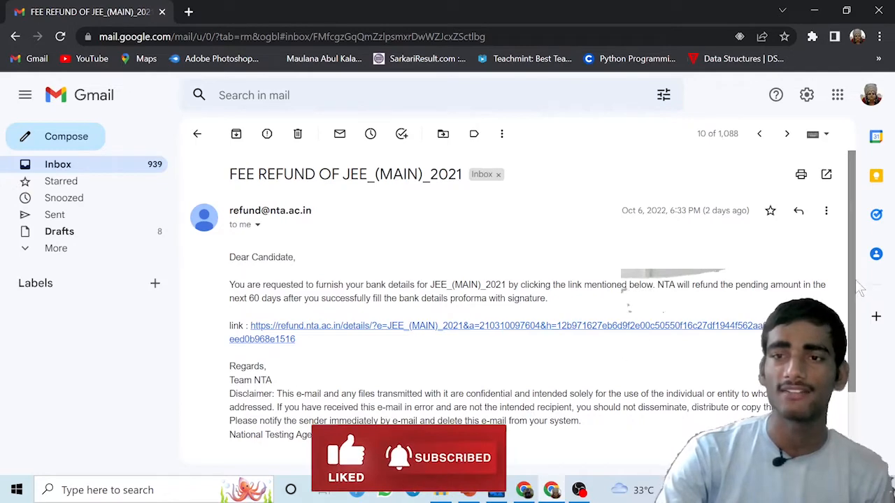
Open the JEE (Main) 2021 refund proforma from the email and focus the Candidate Name field.
scroll("down", 3)
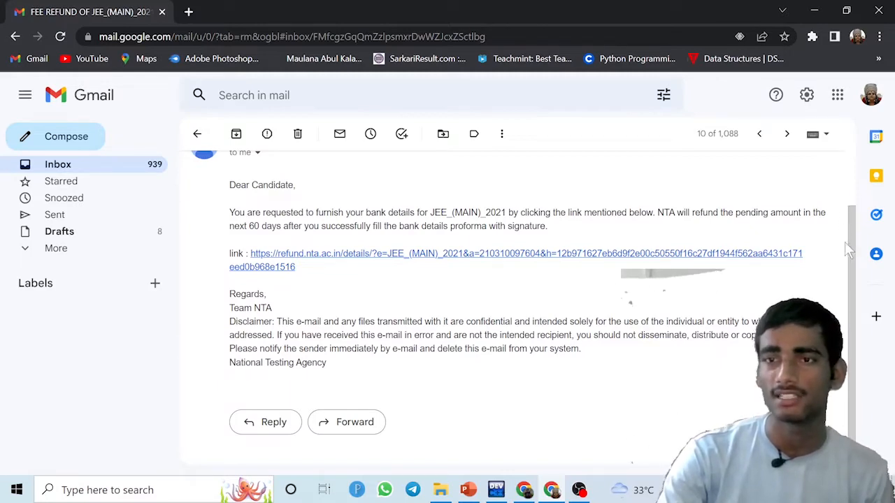
scroll("up", 3)
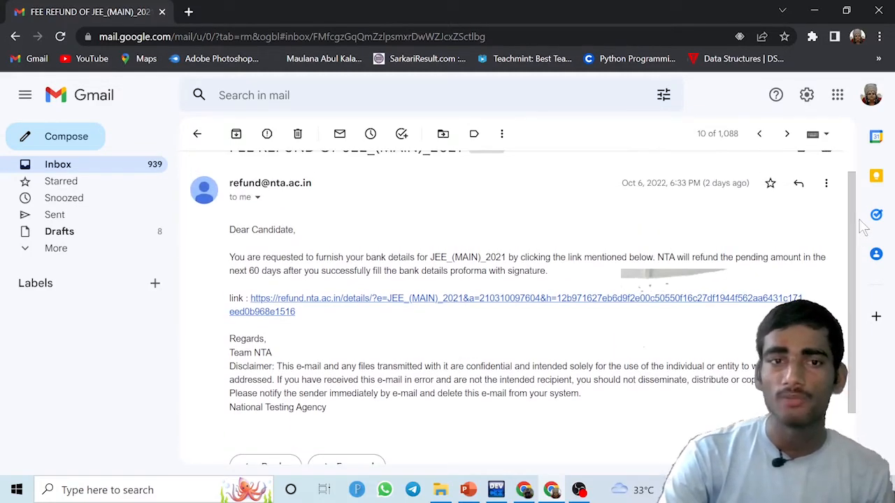
mouse_move(780, 272)
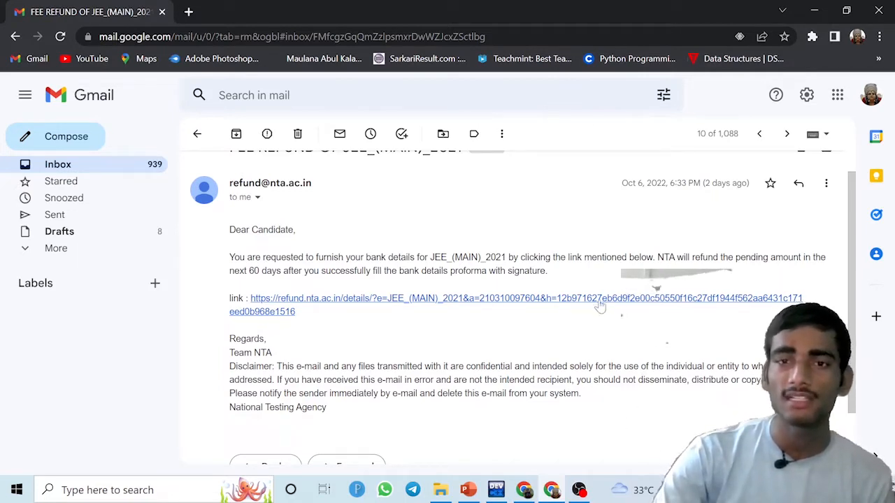
mouse_move(601, 302)
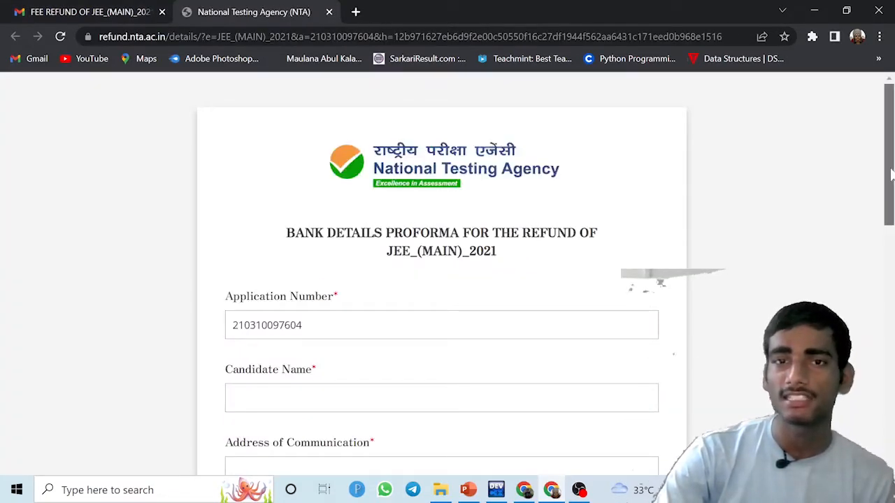
scroll("down", 3)
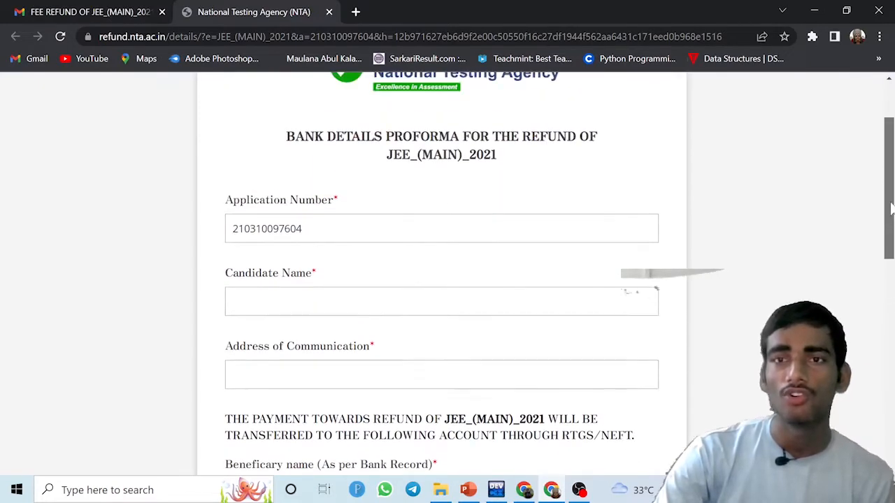
scroll("up", 3)
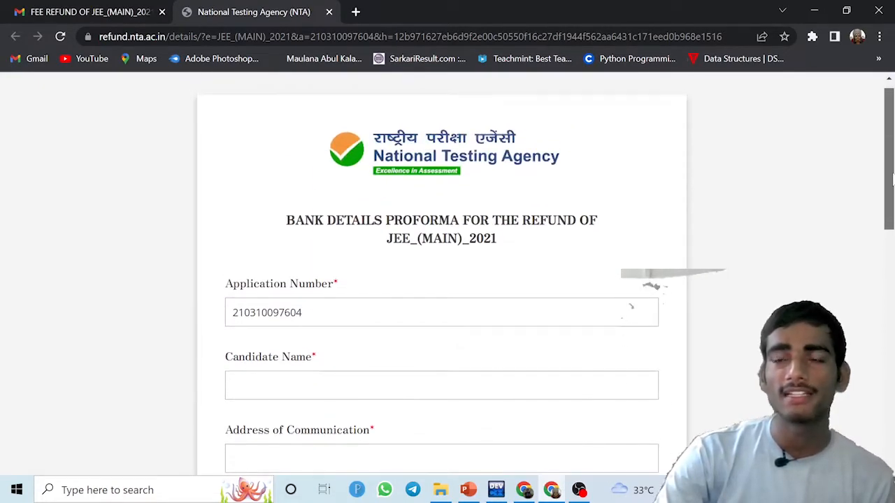
mouse_move(798, 254)
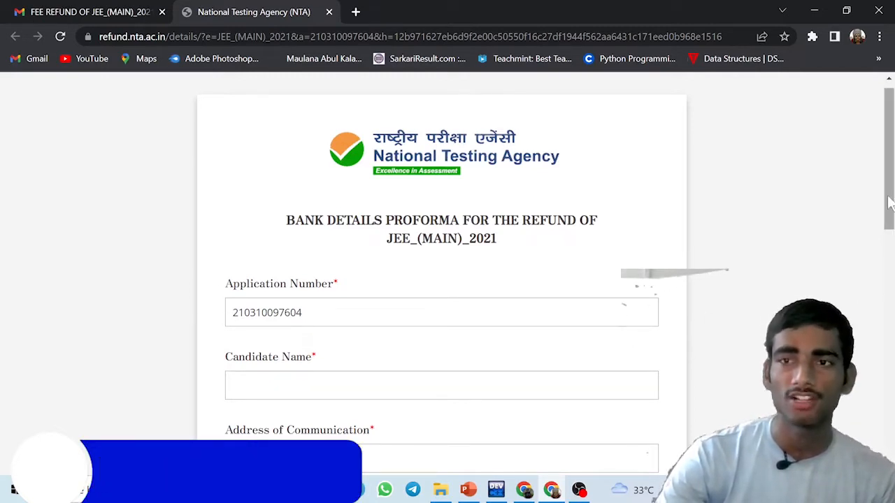
scroll("down", 3)
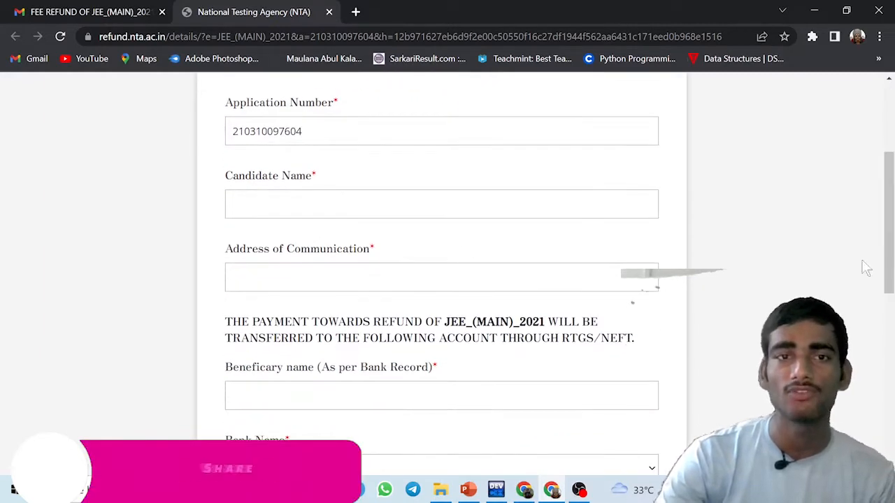
left_click(442, 205)
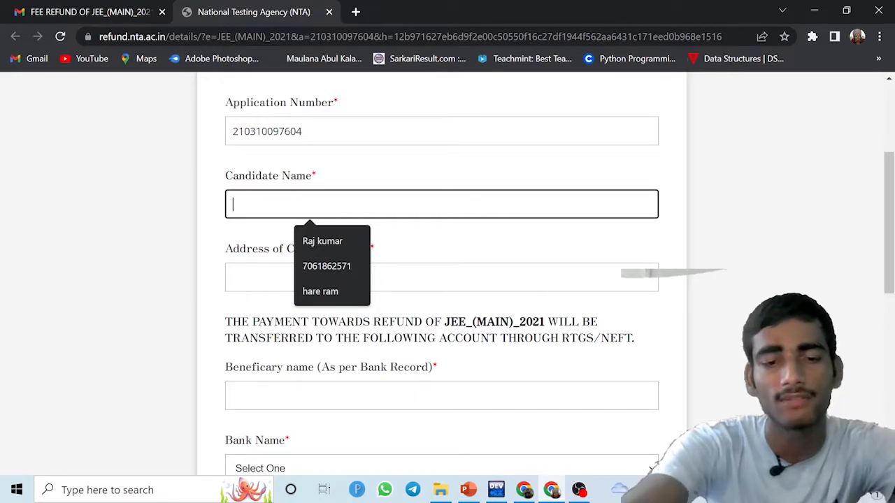
type("s")
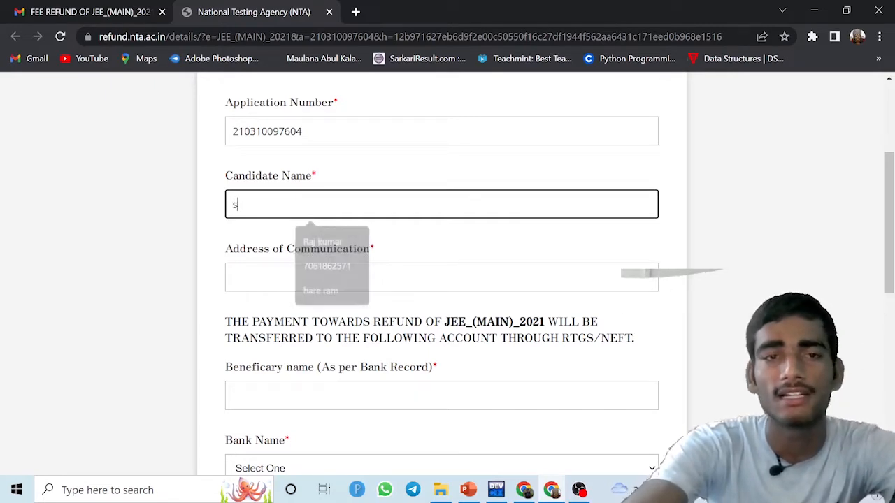
type("R")
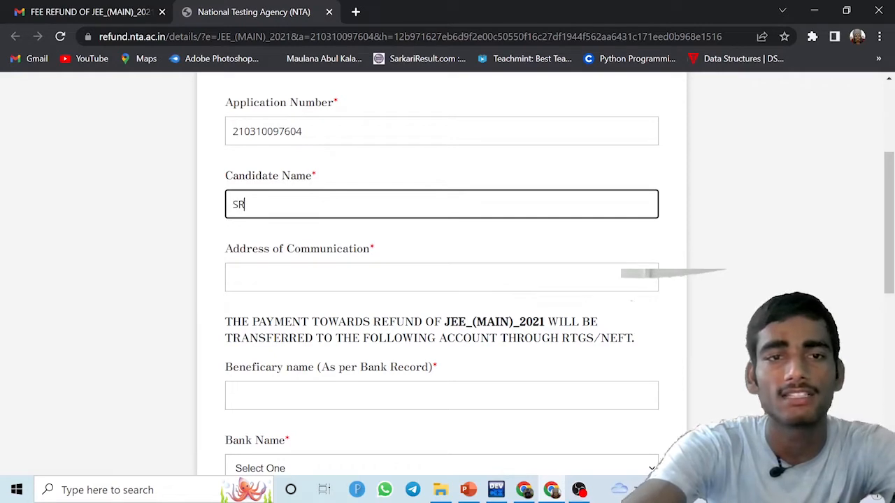
type("I RAM")
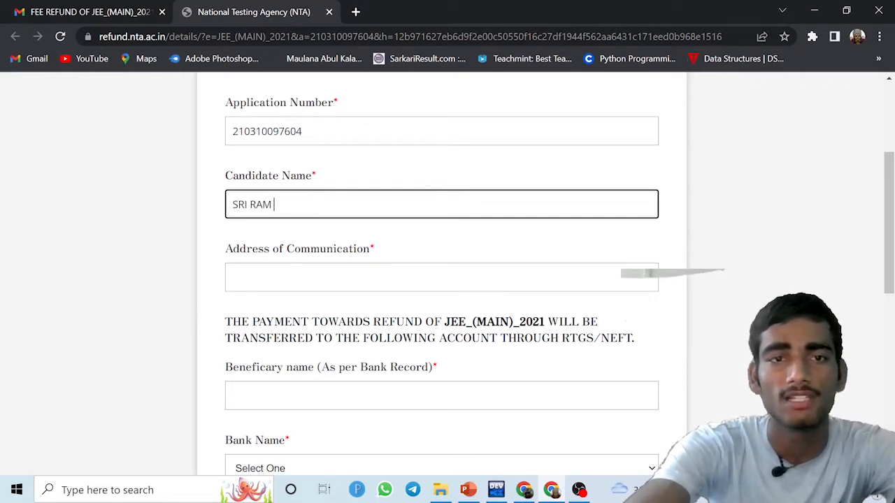
type("KUMAR")
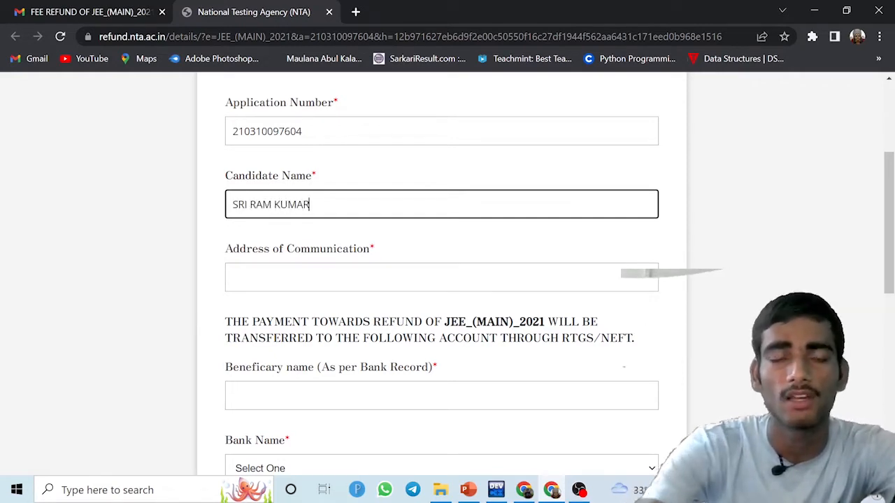
mouse_move(342, 304)
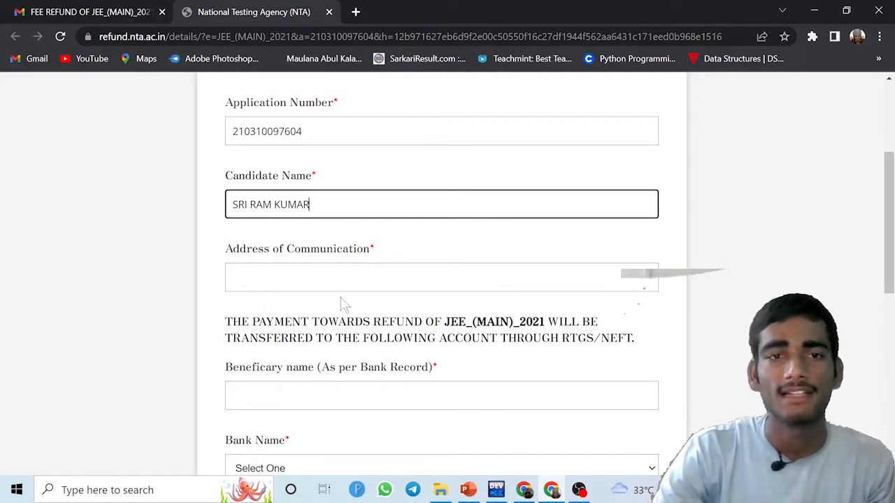
scroll("up", 3)
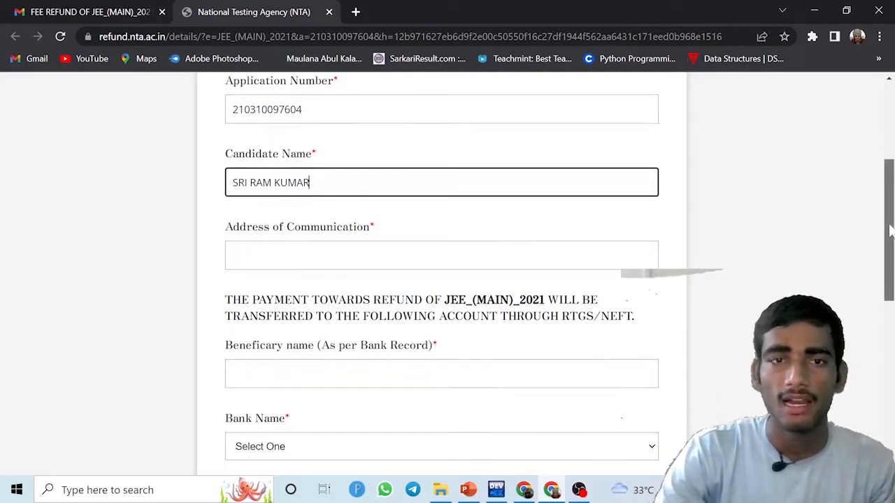
scroll("down", 3)
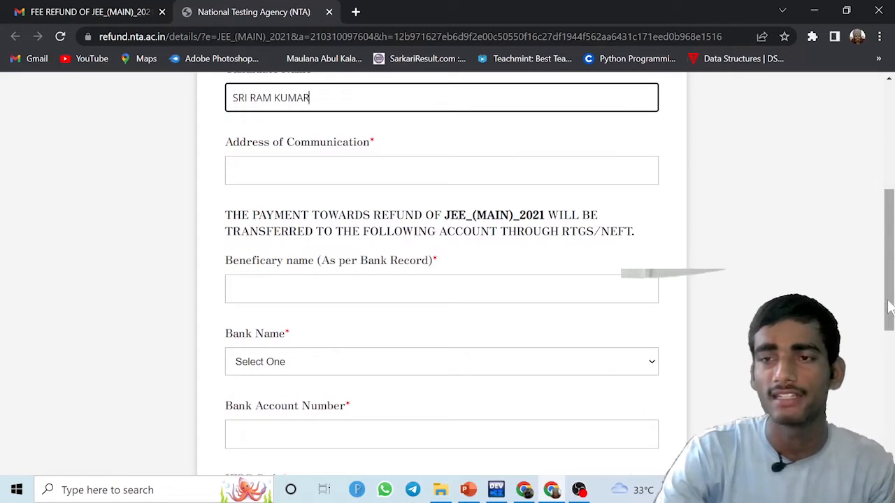
scroll("down", 3)
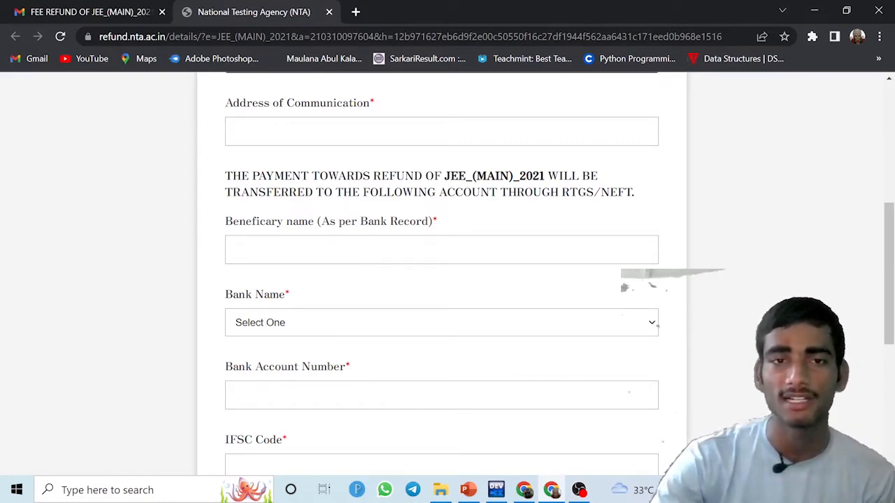
Choose State Bank of India from the Bank Name list, leaving beneficiary name blank.
left_click(442, 249)
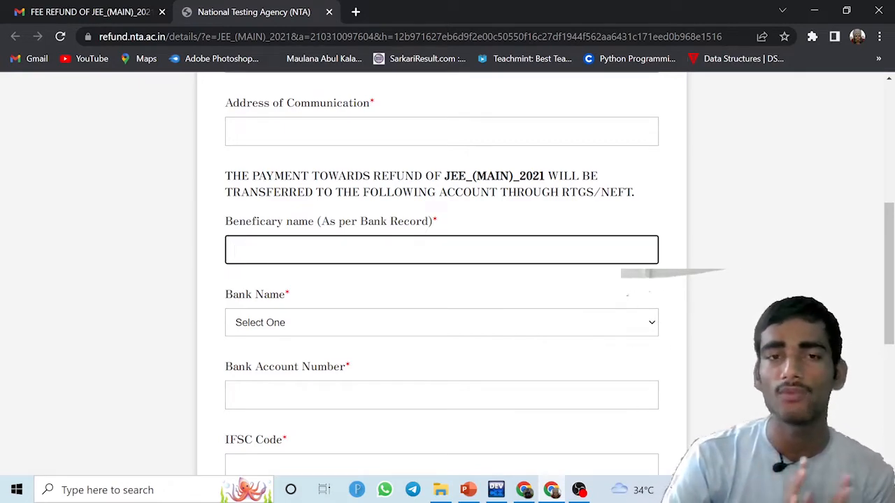
left_click(442, 251)
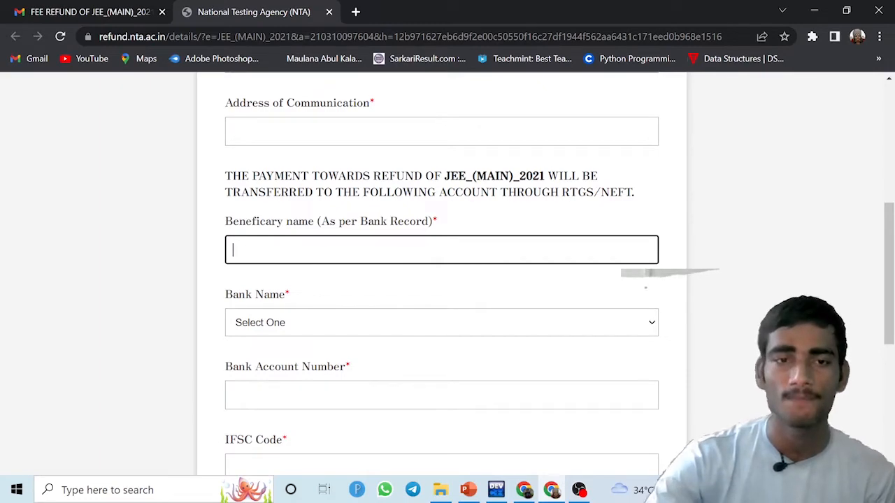
left_click(442, 322)
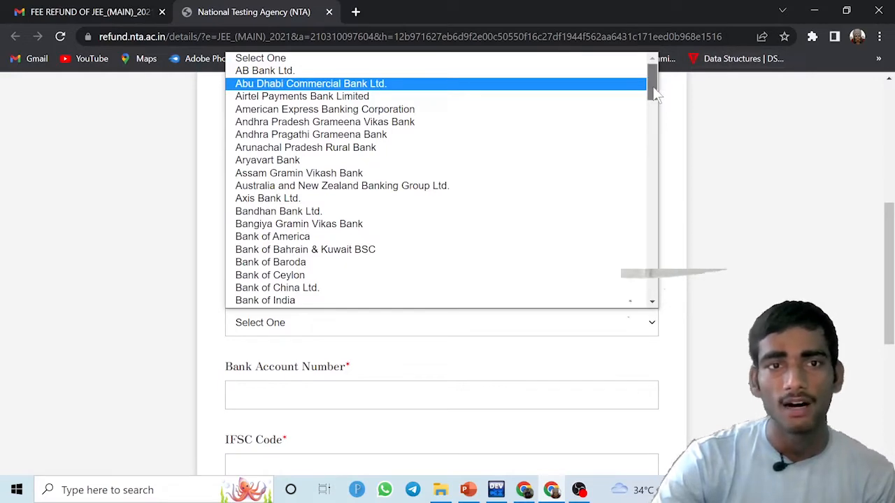
scroll("down", 3)
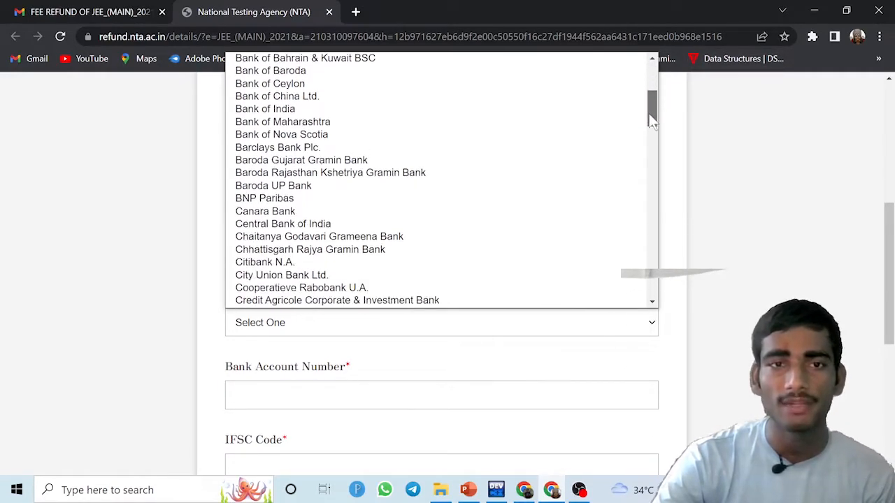
scroll("down", 3)
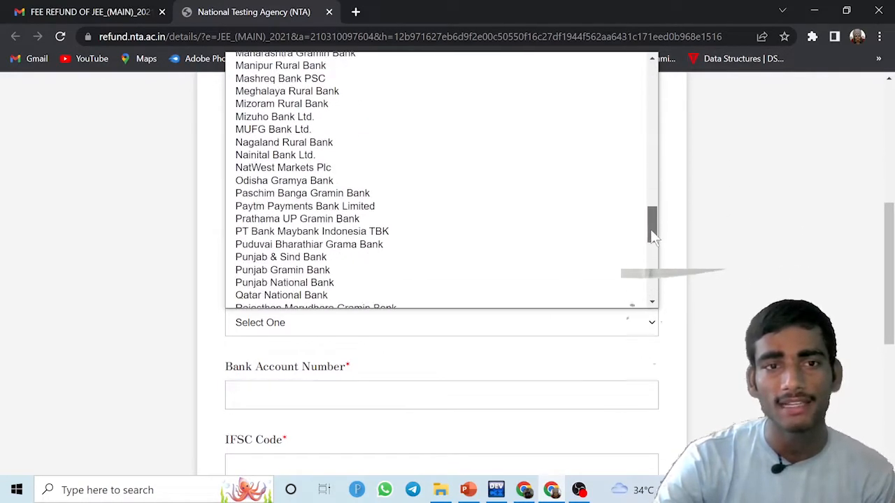
scroll("down", 3)
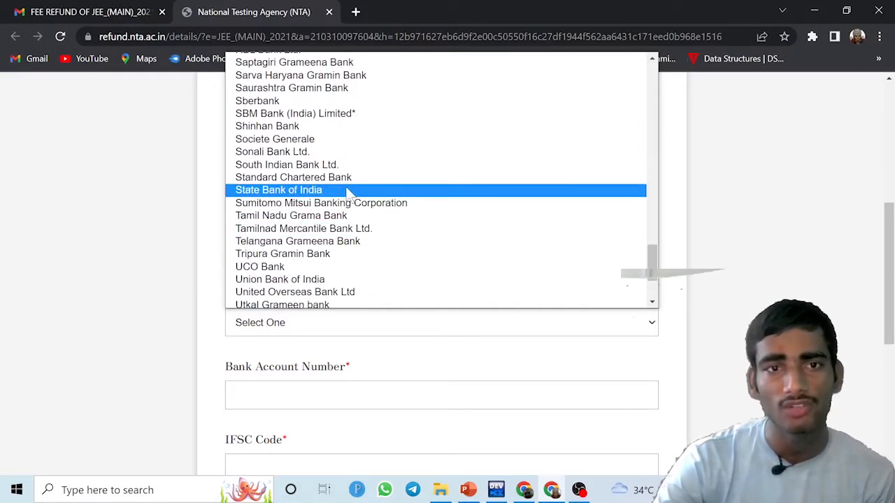
left_click(278, 190)
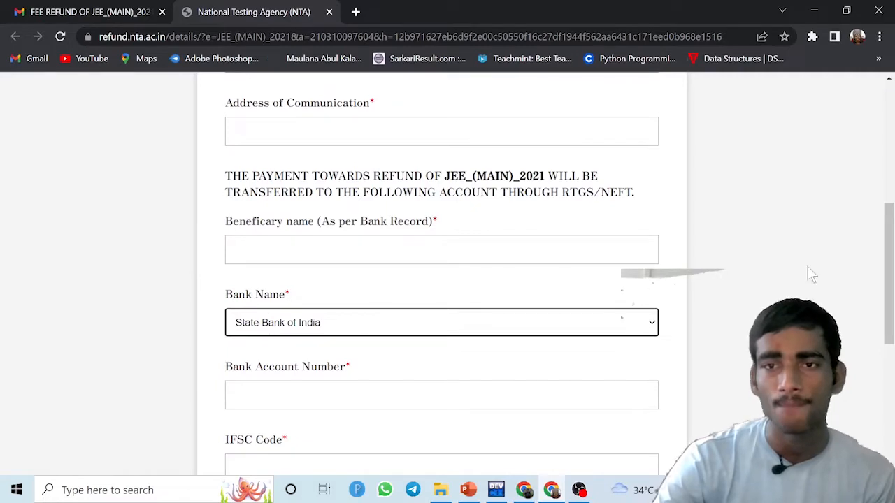
scroll("down", 3)
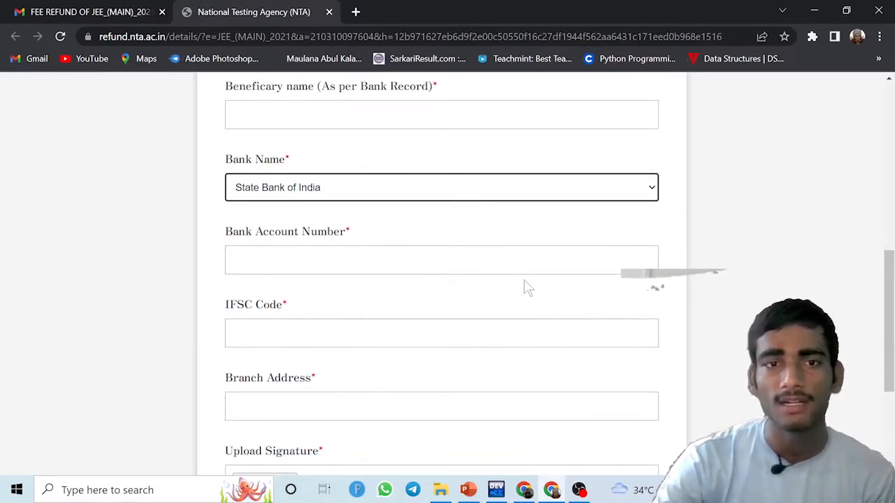
scroll("down", 3)
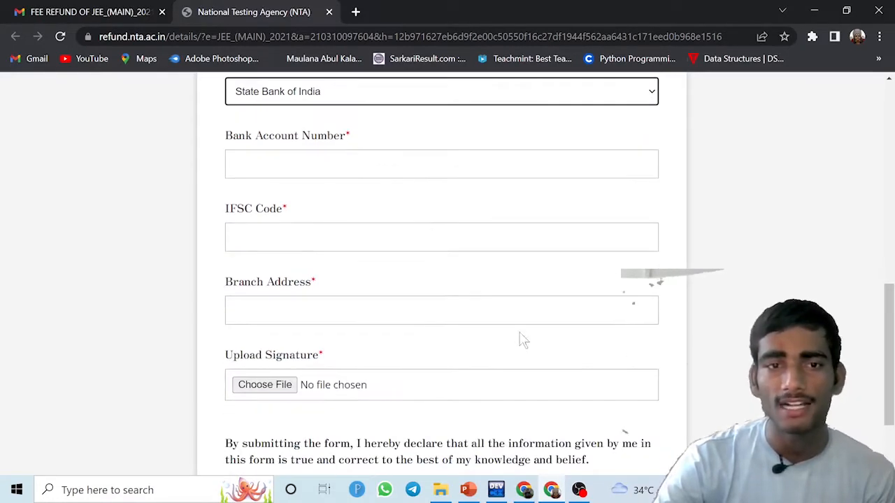
mouse_move(202, 352)
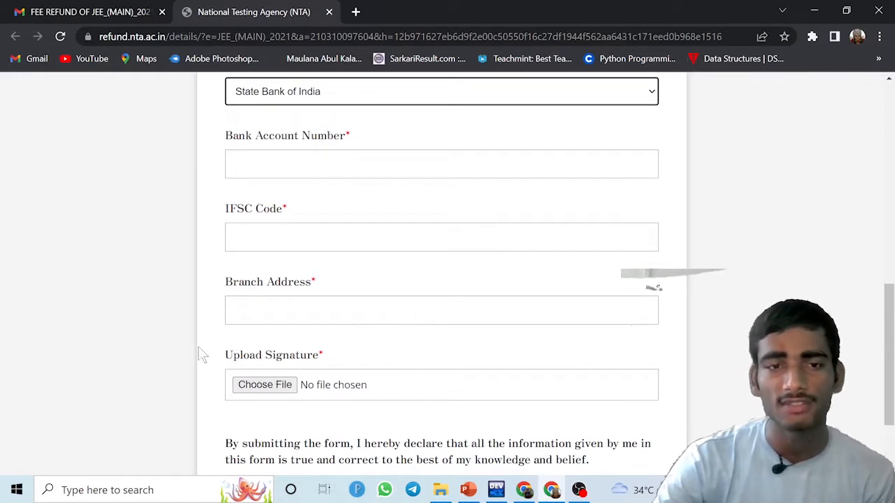
scroll("down", 3)
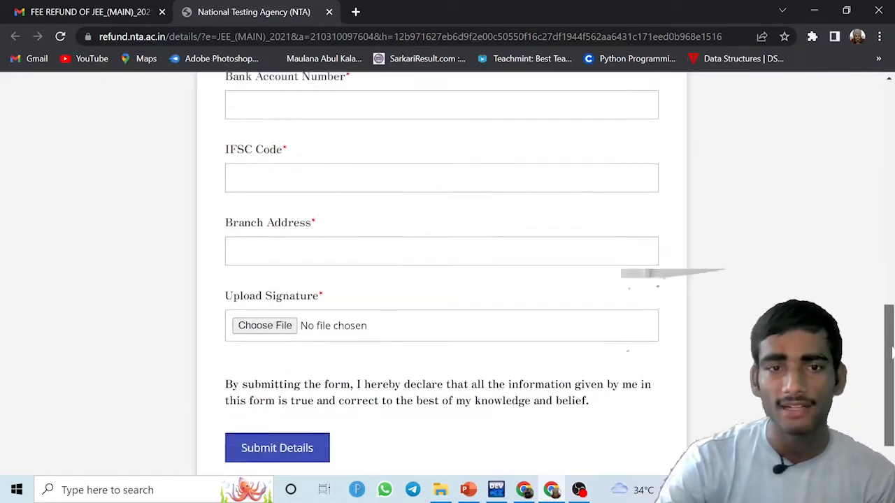
scroll("down", 3)
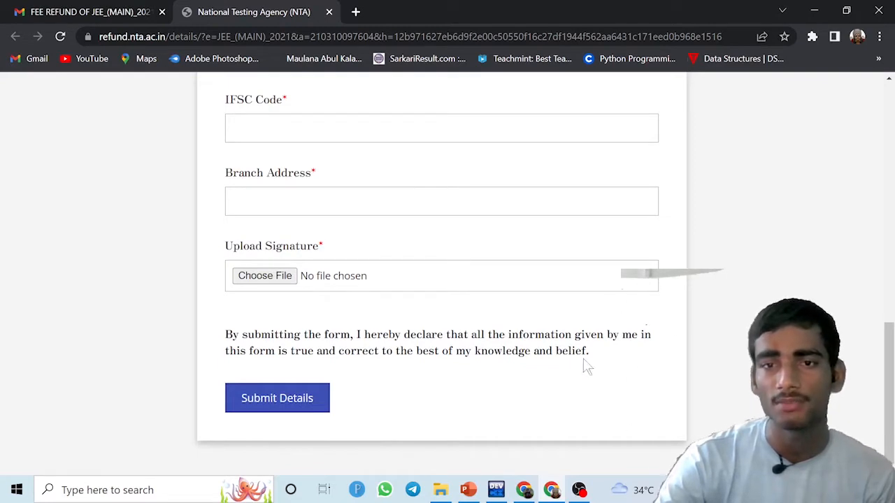
mouse_move(417, 371)
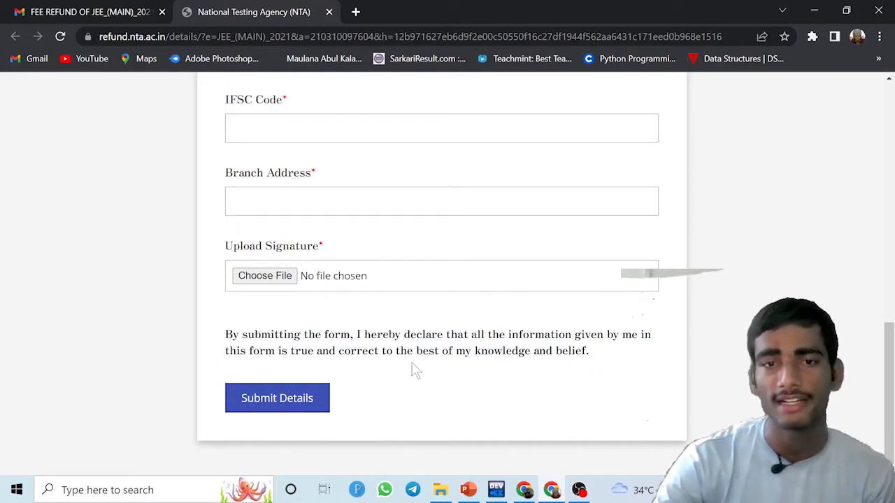
mouse_move(601, 364)
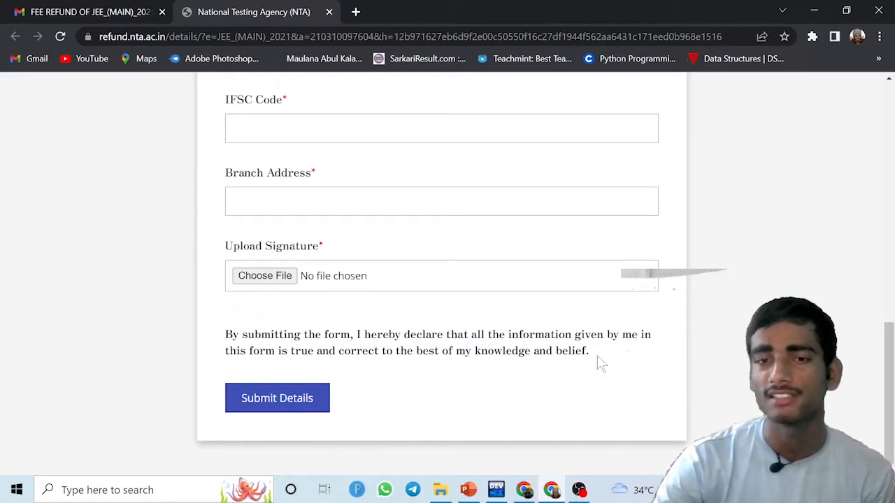
mouse_move(678, 441)
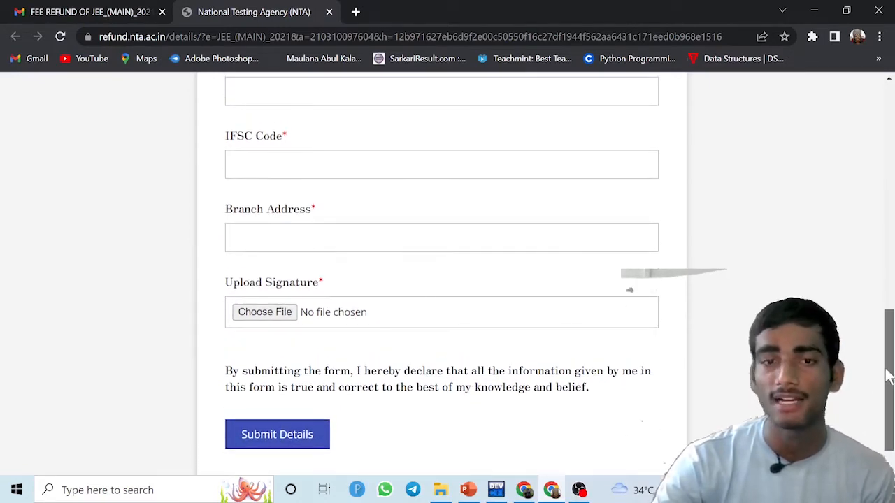
scroll("up", 3)
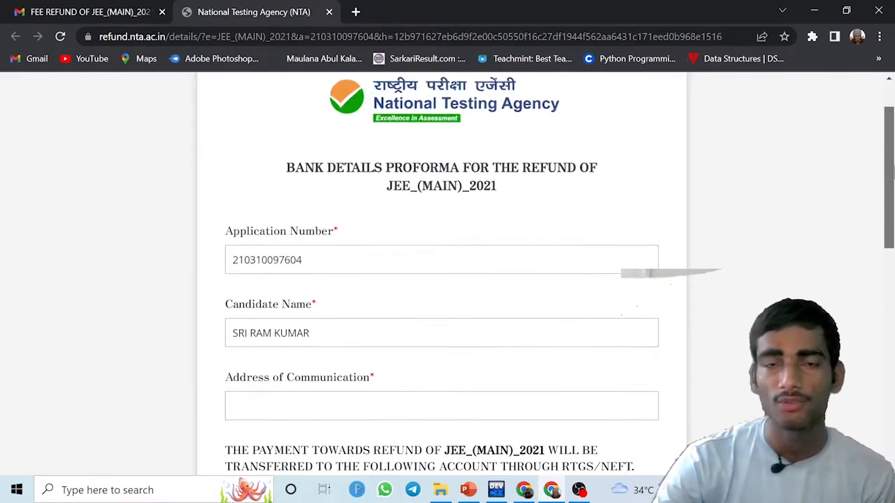
scroll("down", 3)
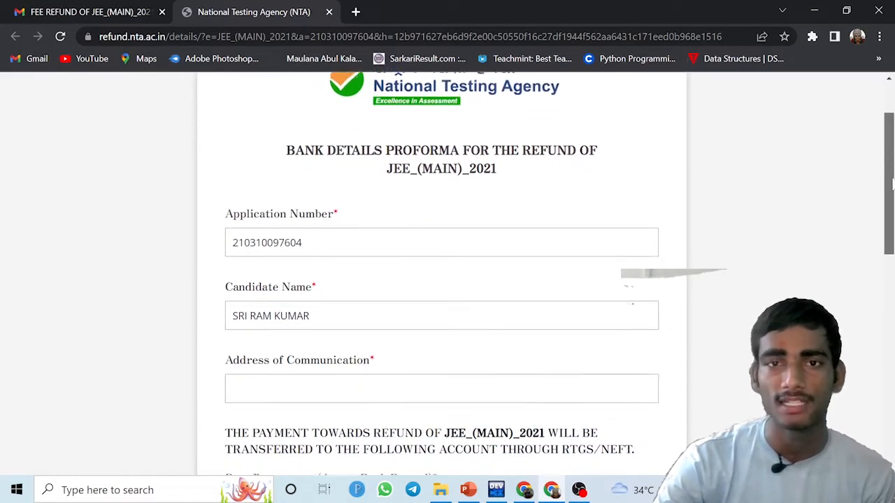
scroll("down", 3)
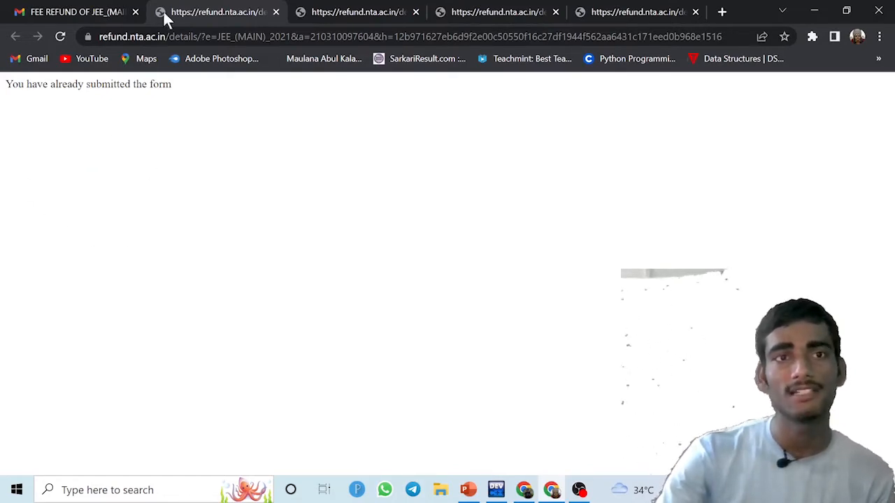
Reopen the refund link in another tab showing 'You have already submitted the form'.
left_click(70, 11)
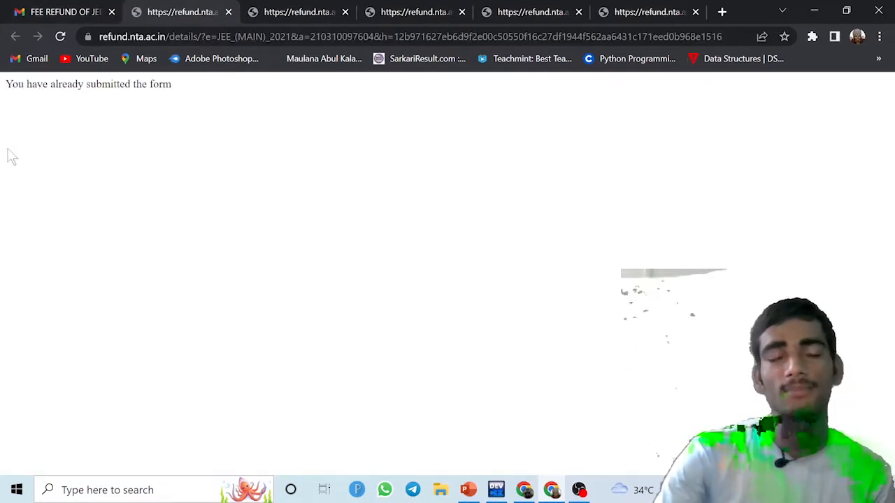
mouse_move(240, 153)
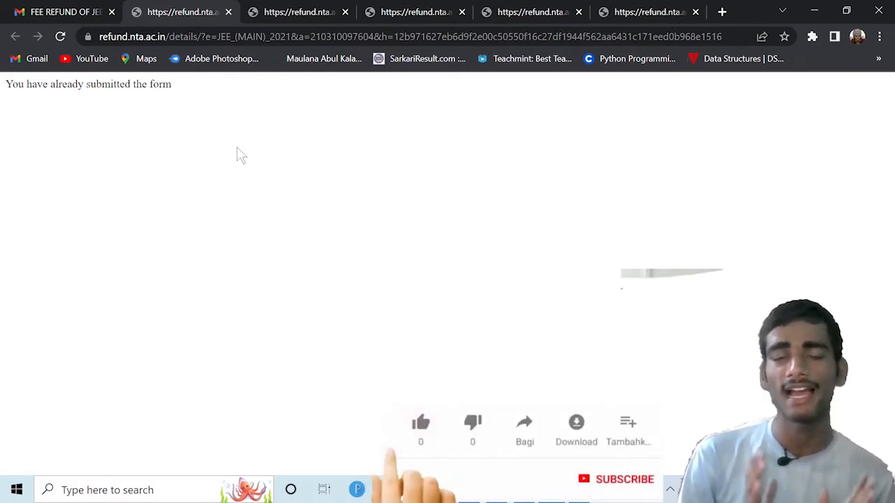
left_click(420, 423)
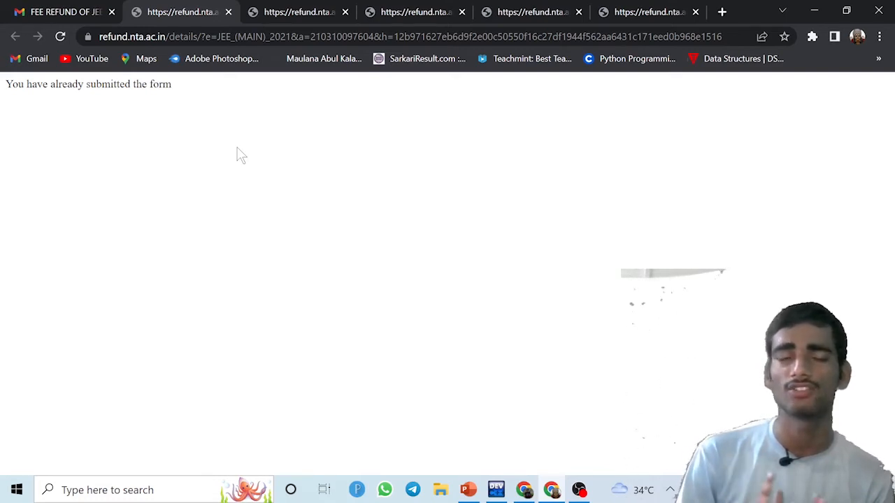
mouse_move(16, 216)
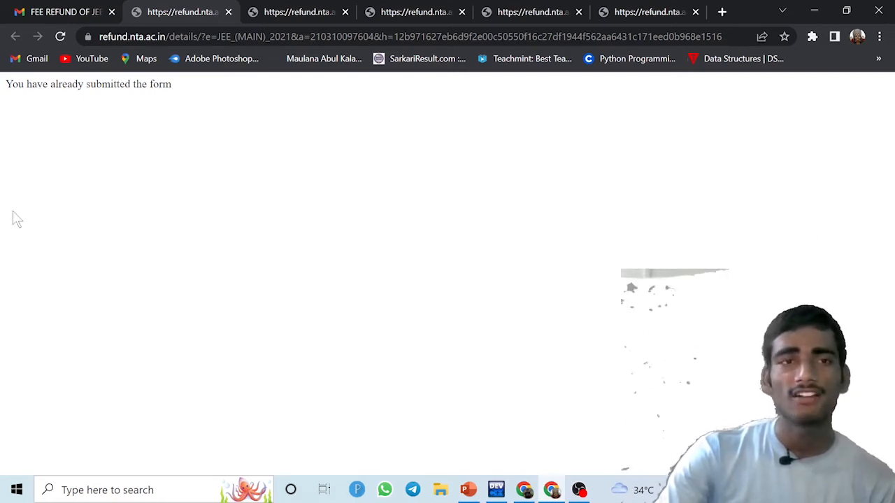